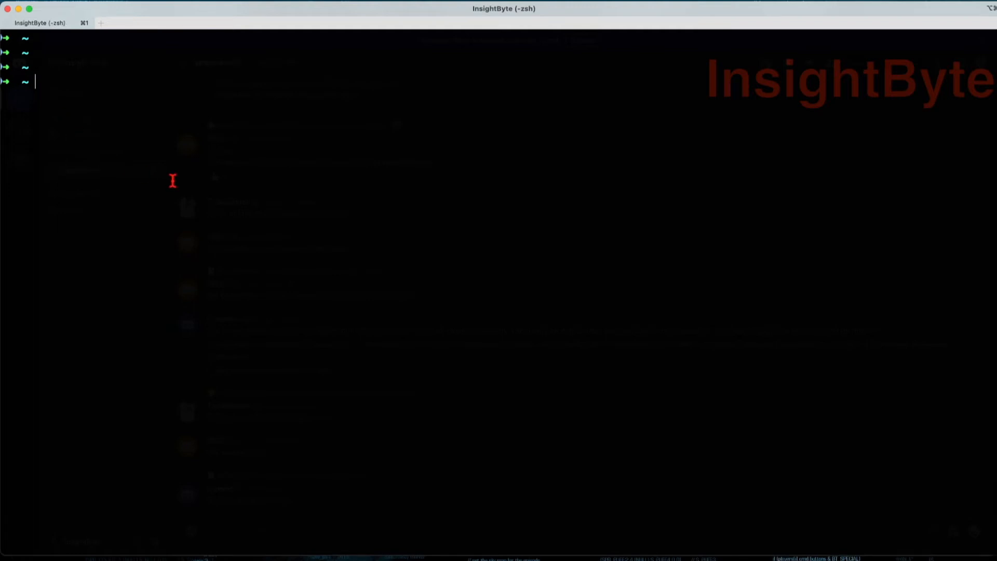
Begin entering the brew update command at the Terminal prompt
text(brew update)
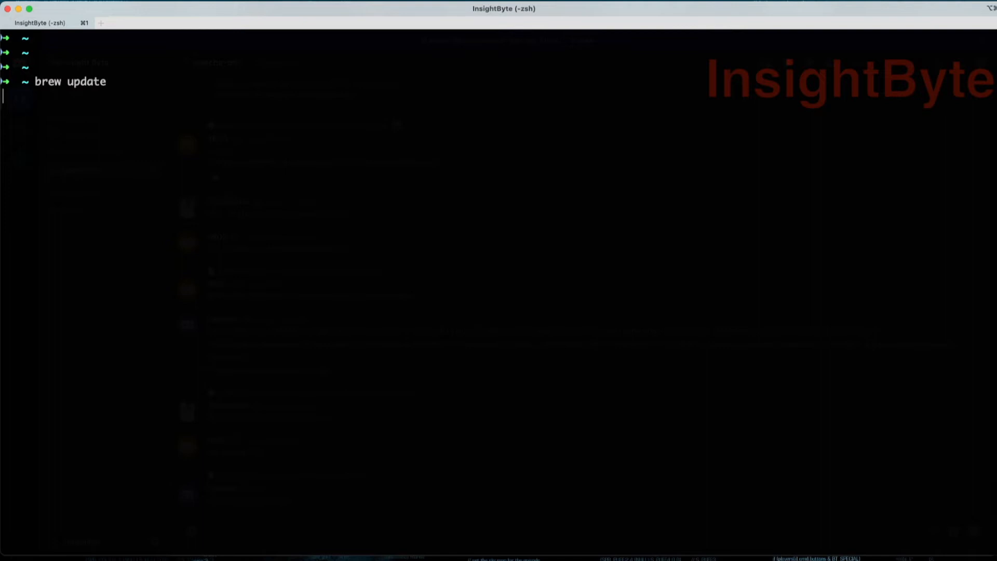
Run brew update (11 outdated formulae reported) and begin the brew install command
key(Return)
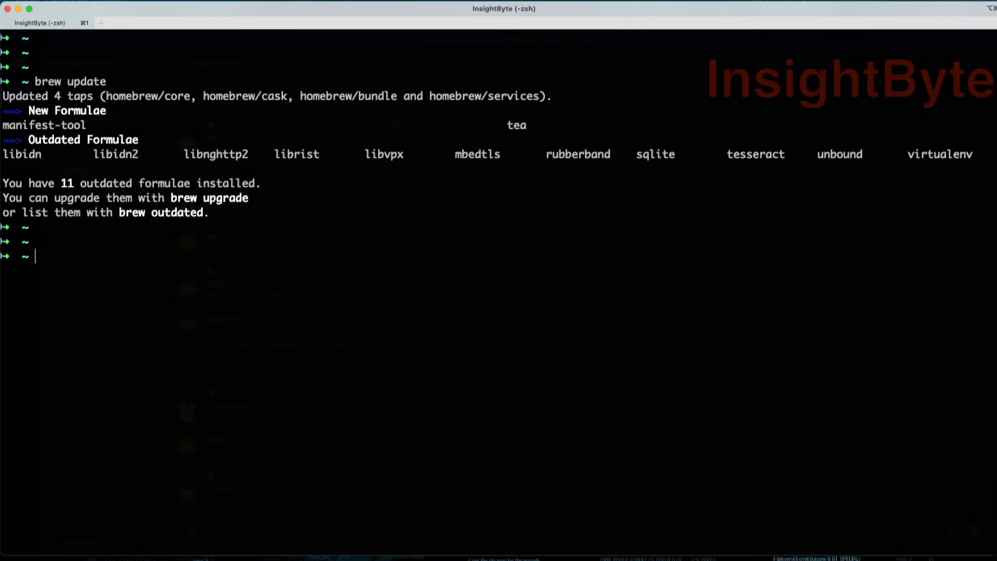
text(bre)
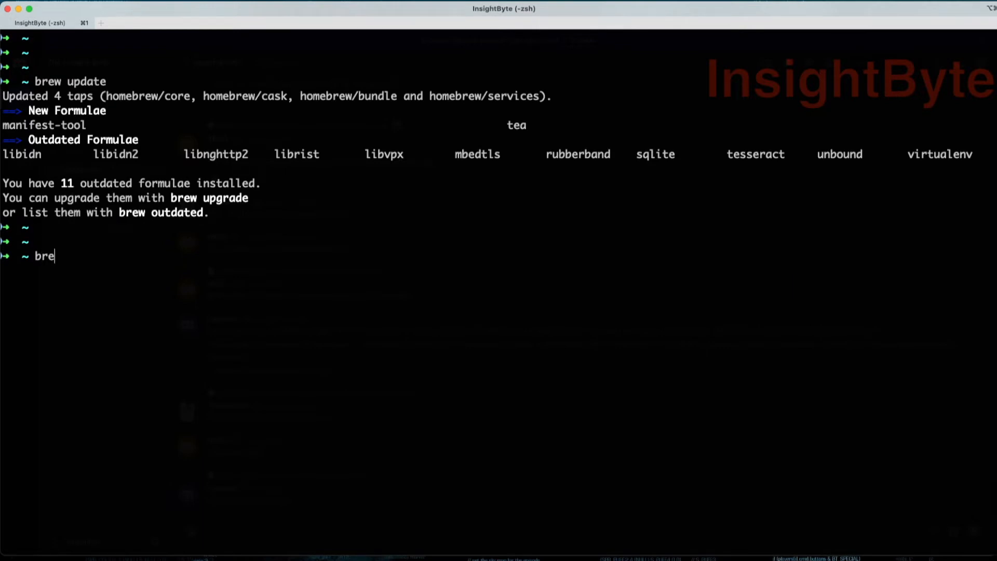
text(w install)
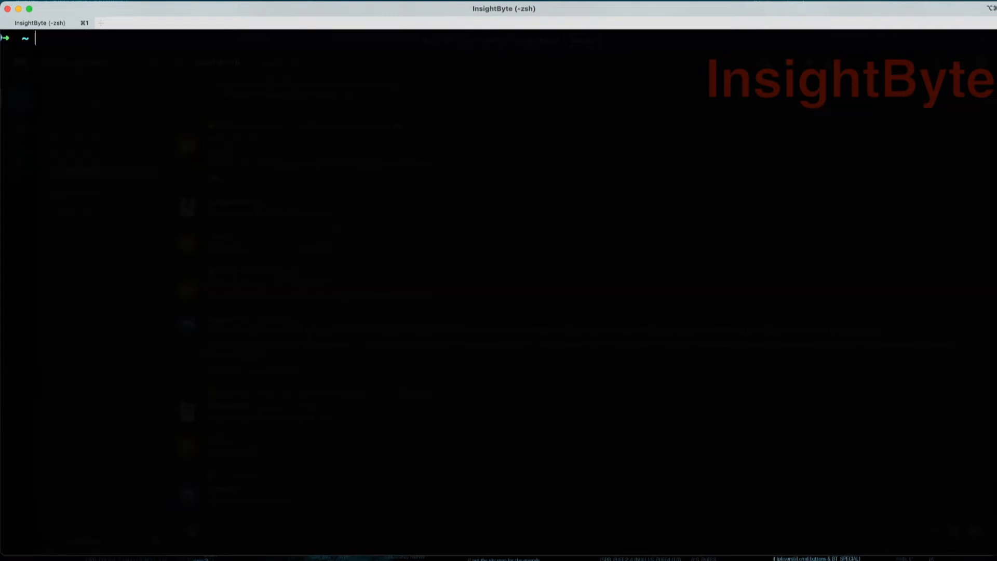
Install grafana and run 'brew services start grafana' to launch it as a background service
text(grafana)
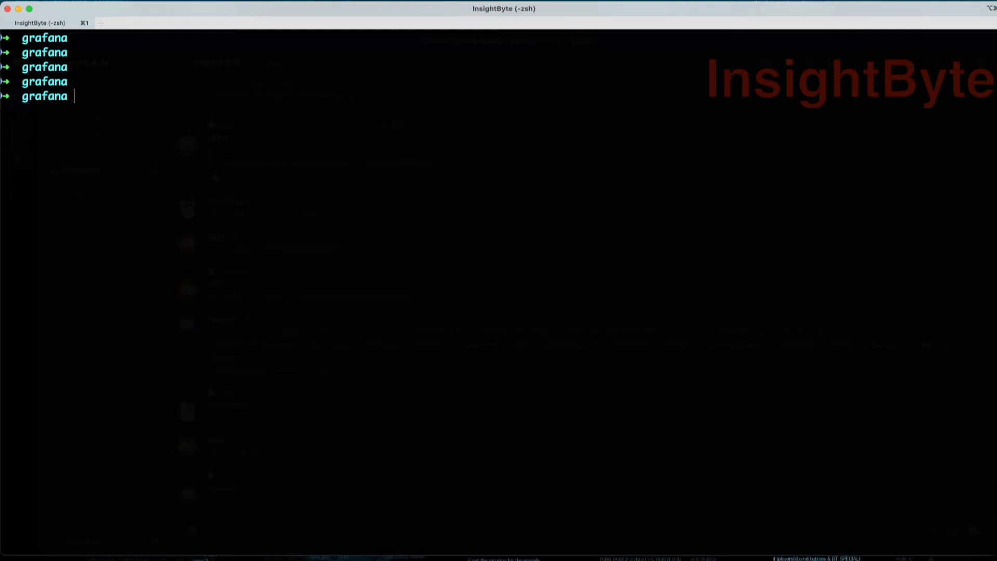
text(b)
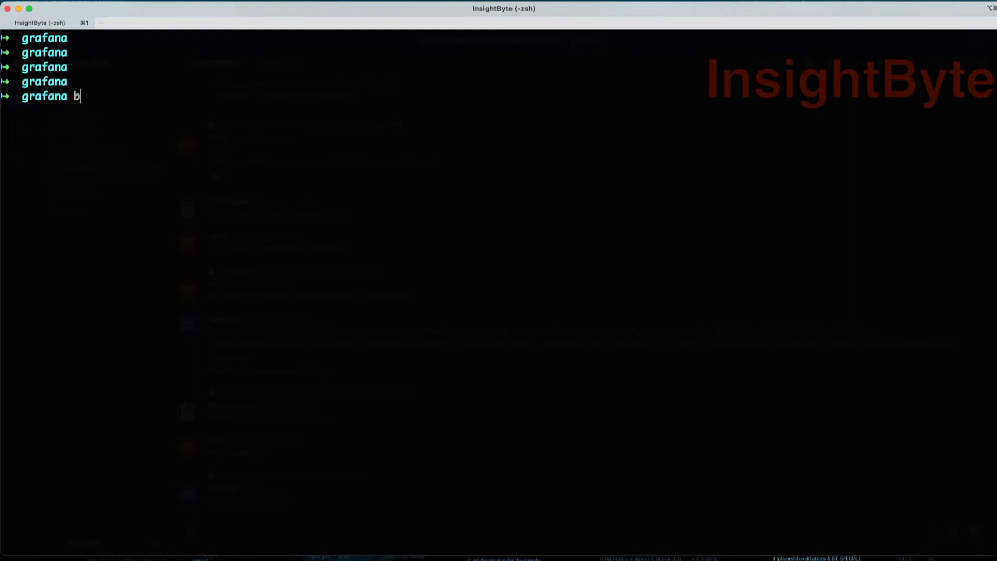
text(rew services start grafana)
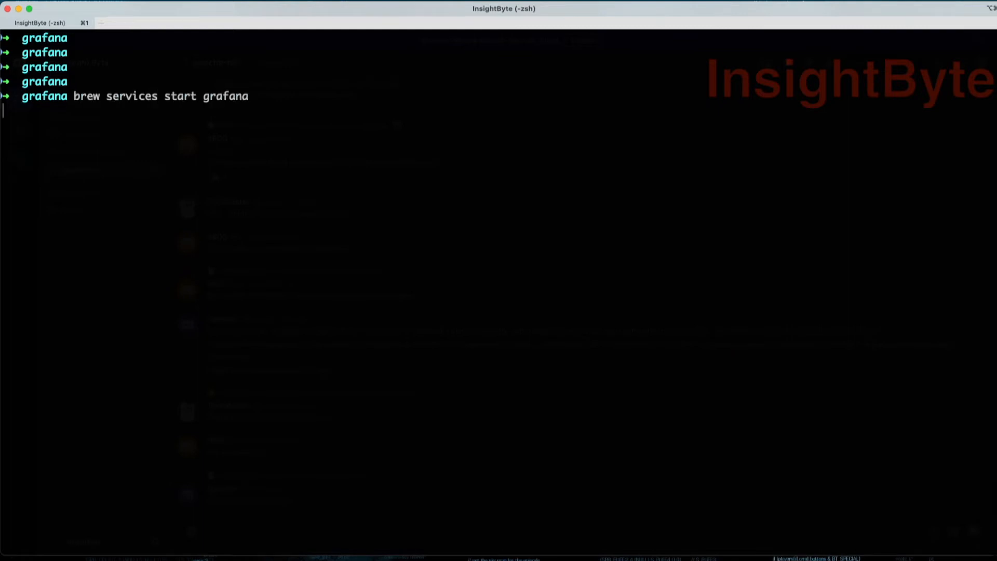
key(Return)
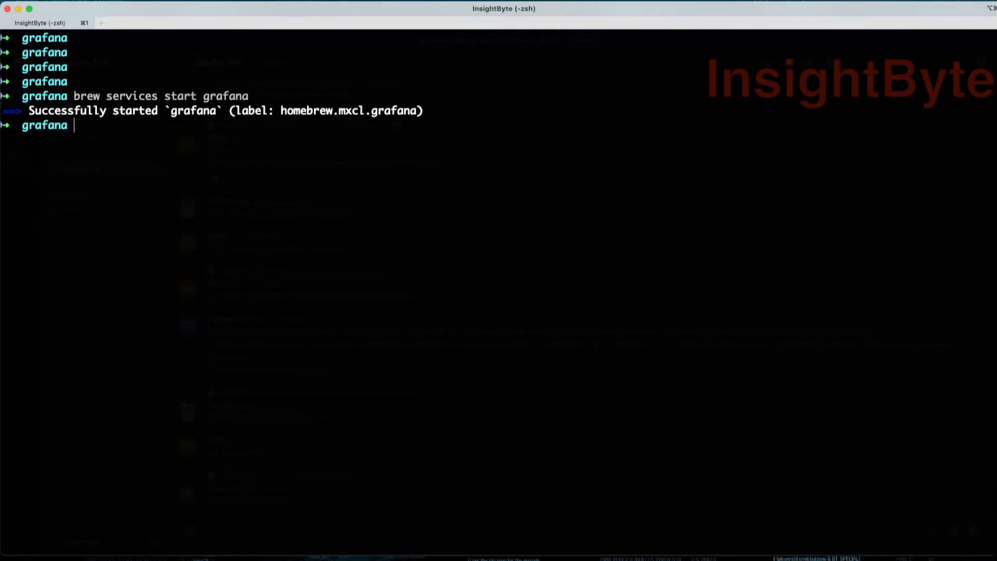
text(brew services)
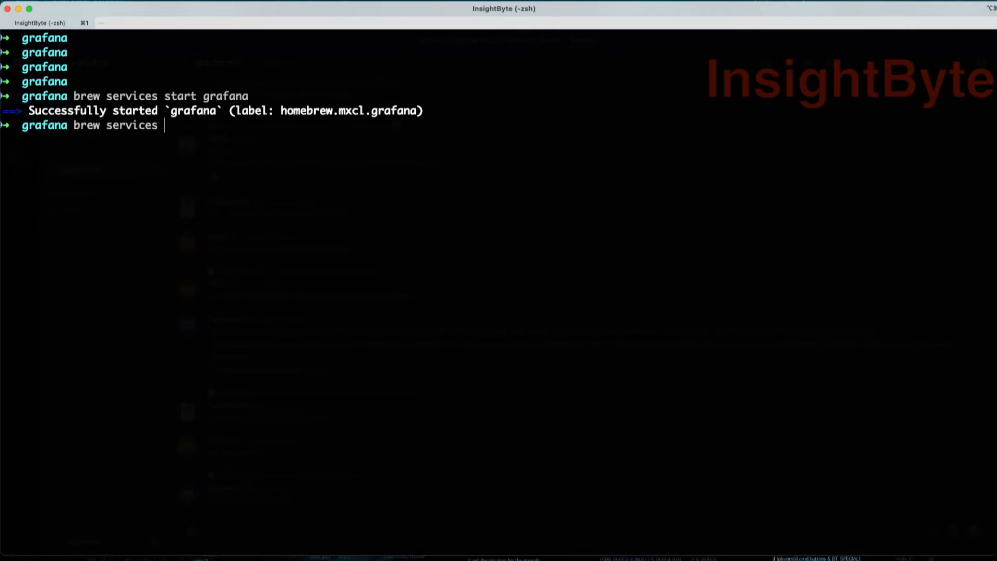
Run 'brew services list' to confirm Grafana shows as started
key(Return)
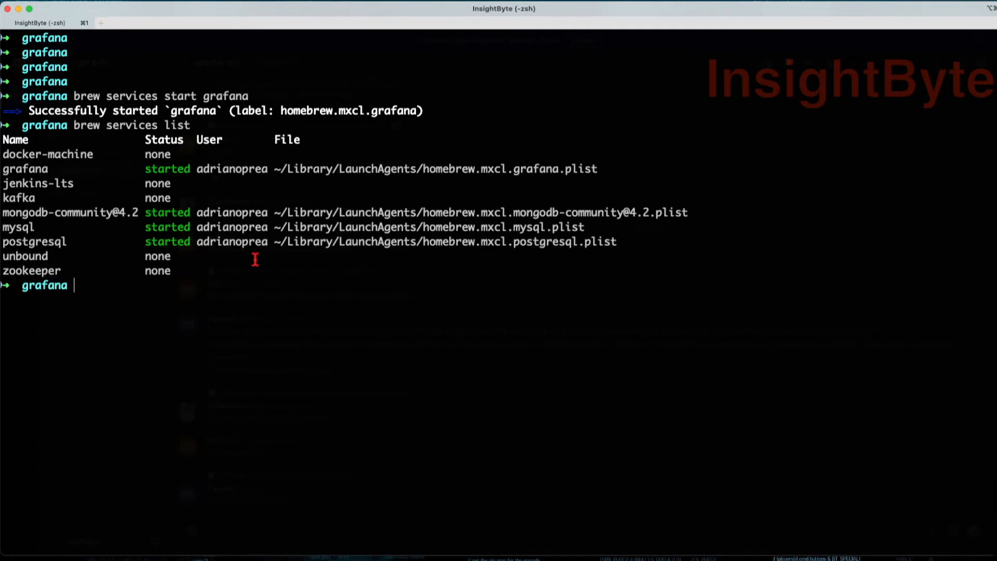
double_click(168, 168)
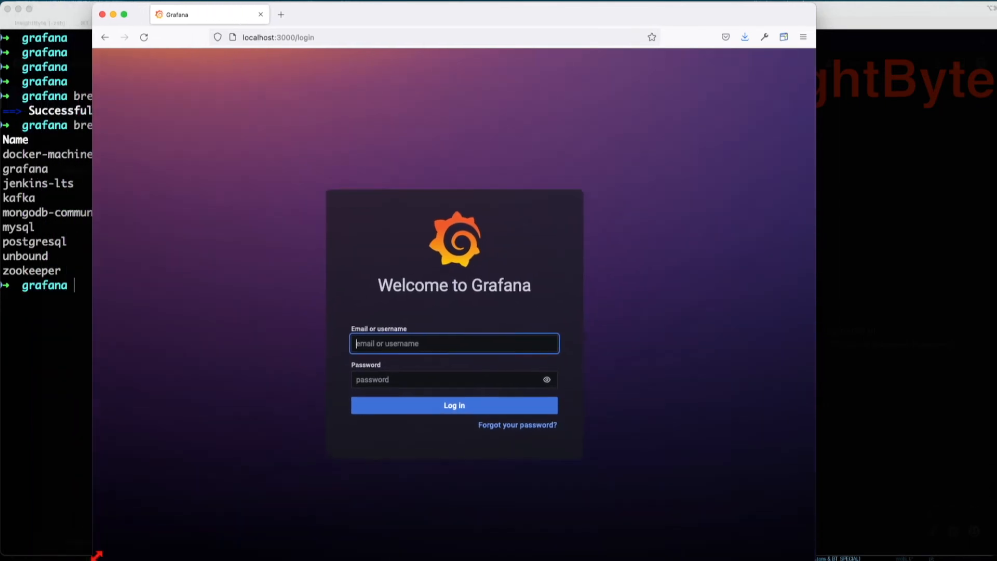
Begin entering the username on Grafana's login page at localhost:3000
click(454, 405)
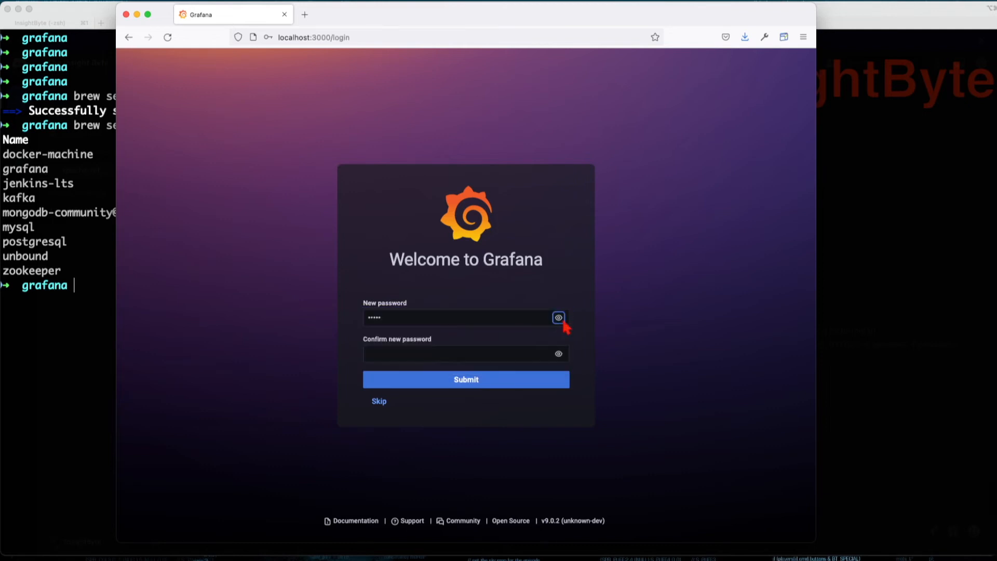
Reveal the new password, then submit it to reach the Grafana Home dashboard
click(557, 318)
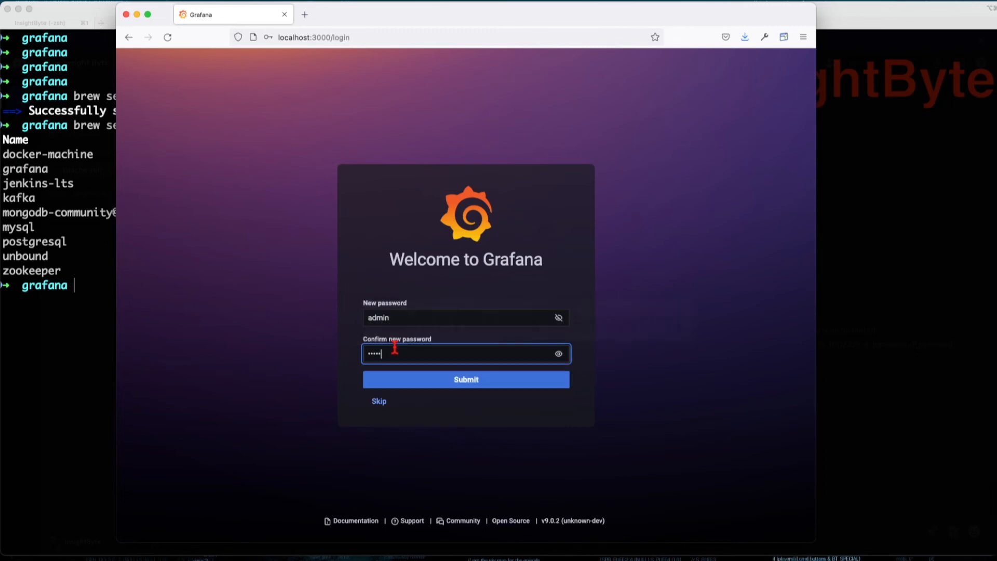
click(465, 380)
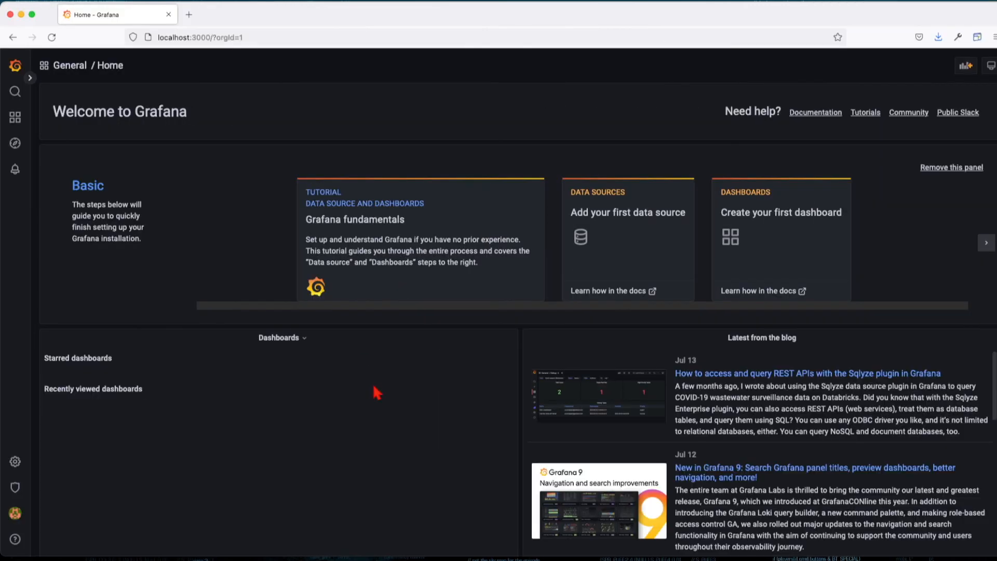